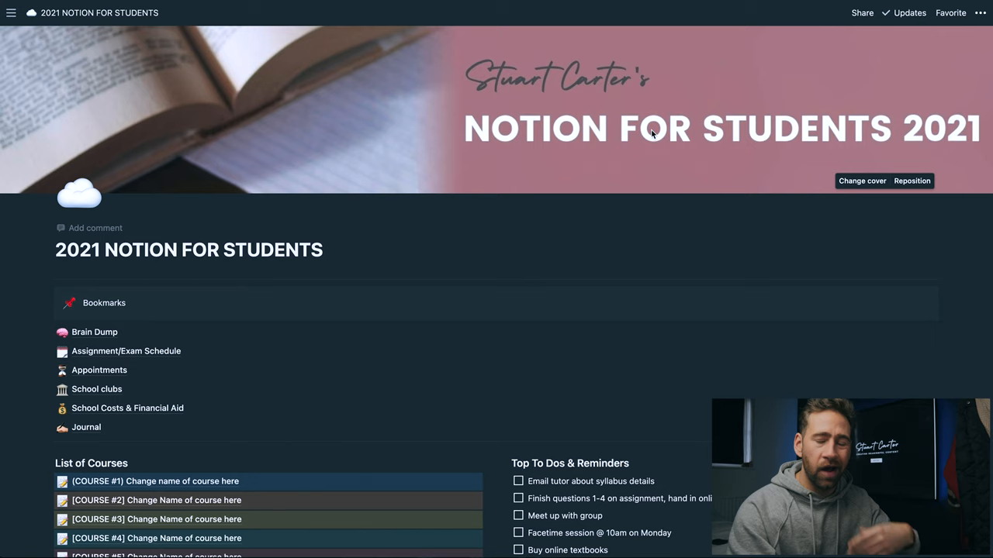
- Scroll the dashboard, view the Brain Dump page, and return to the dashboard
{"action": "scroll", "scroll_direction": "down", "scroll_amount": 3}
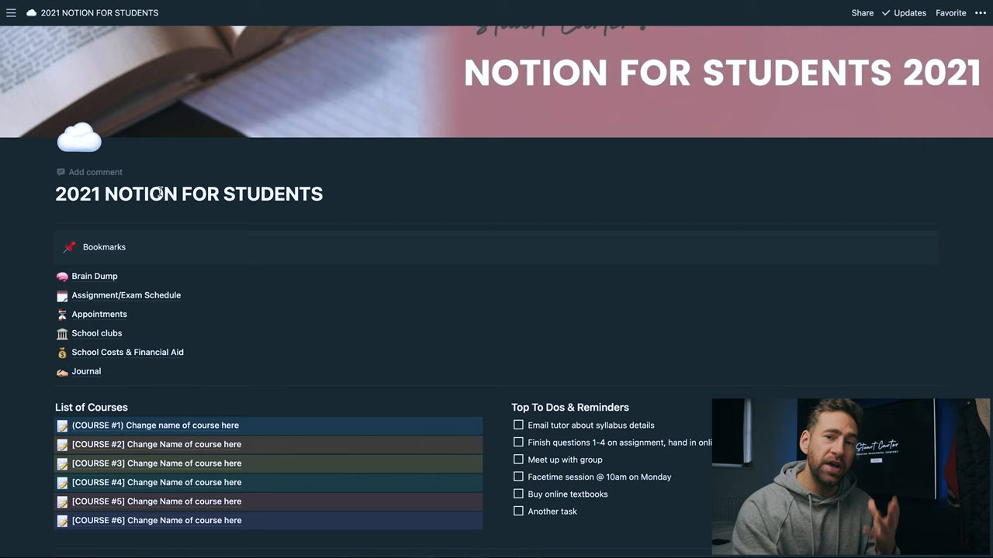
{"action": "scroll", "scroll_direction": "down", "scroll_amount": 3}
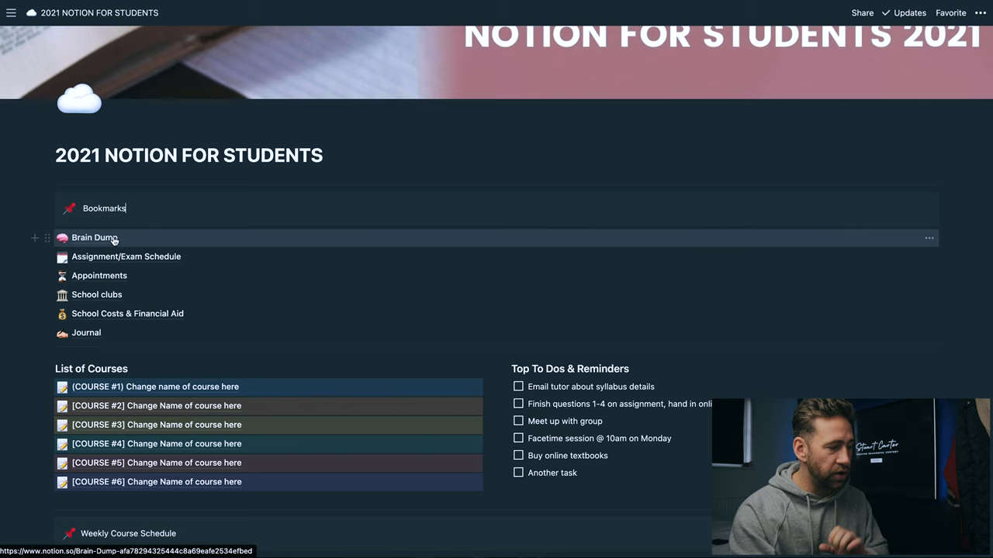
{"action": "left_click", "coordinate": [94, 238]}
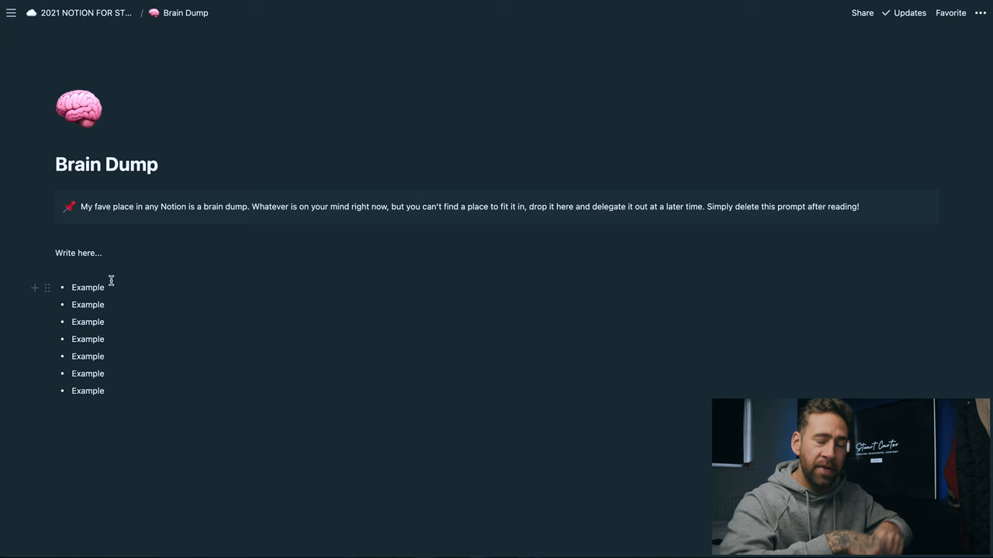
{"action": "left_click", "coordinate": [78, 12]}
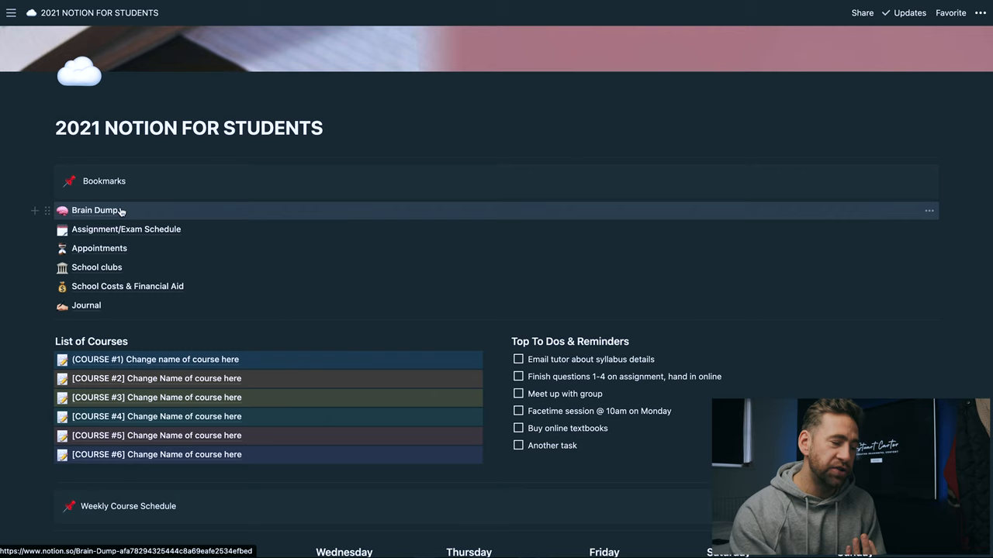
- View the Assignment/Exam Schedule table, then return to the dashboard and scroll down
{"action": "left_click", "coordinate": [126, 229]}
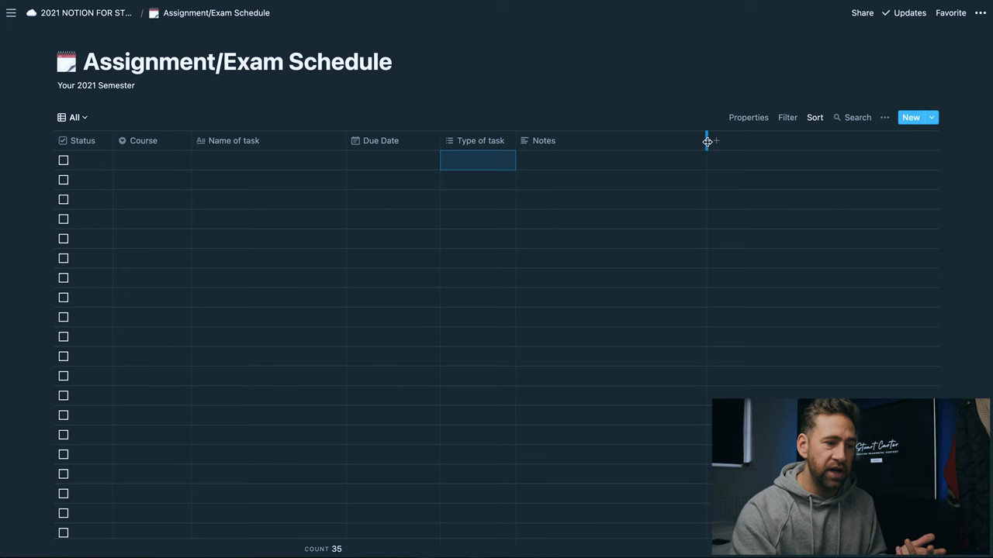
{"action": "left_click", "coordinate": [87, 12]}
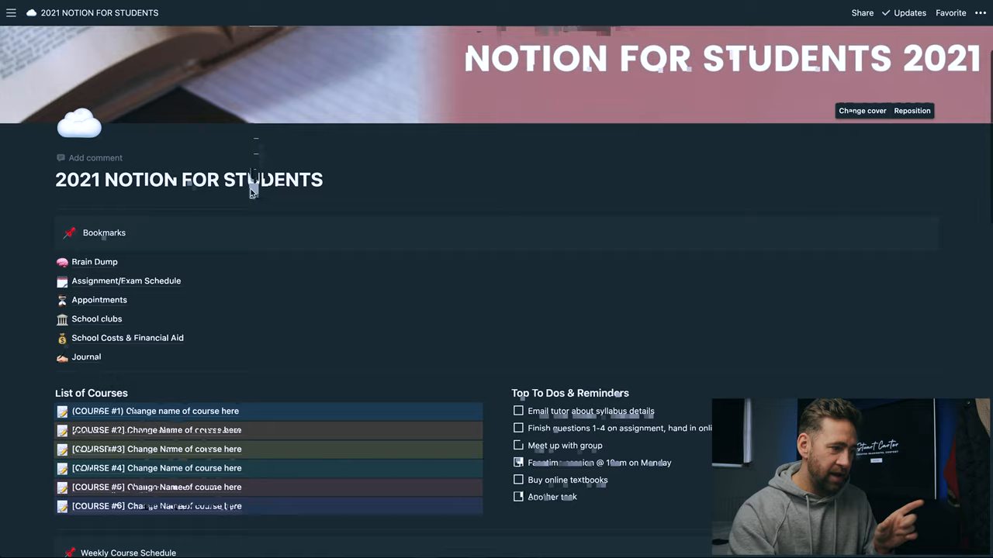
{"action": "scroll", "scroll_direction": "down", "scroll_amount": 3}
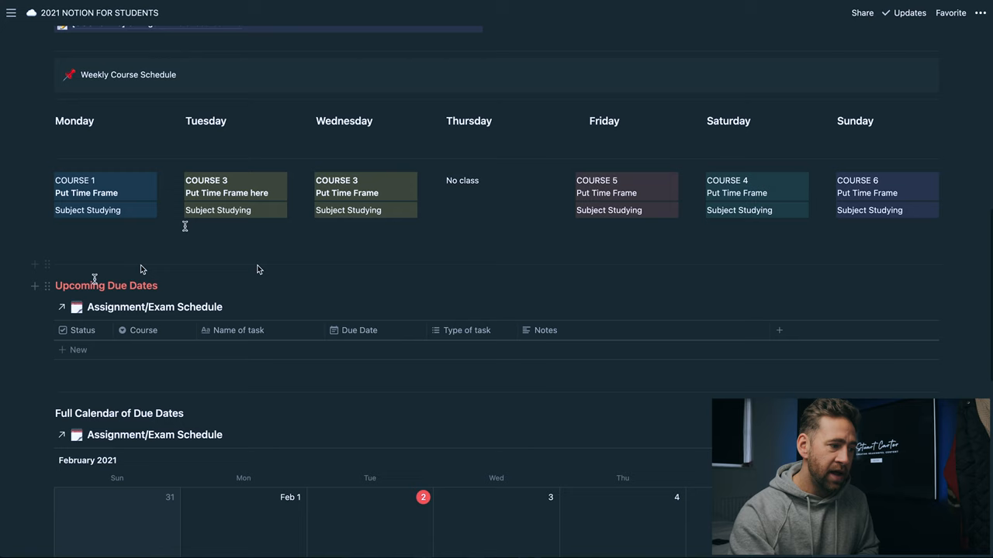
{"action": "scroll", "scroll_direction": "down", "scroll_amount": 3}
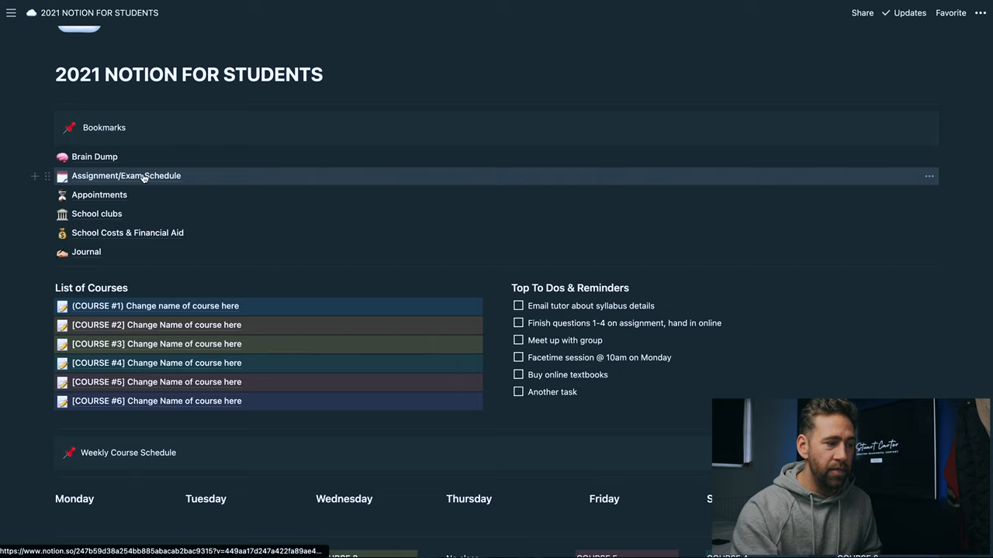
- Scroll further down the dashboard and open the empty February 2021 Appointments calendar
{"action": "scroll", "scroll_direction": "down", "scroll_amount": 3}
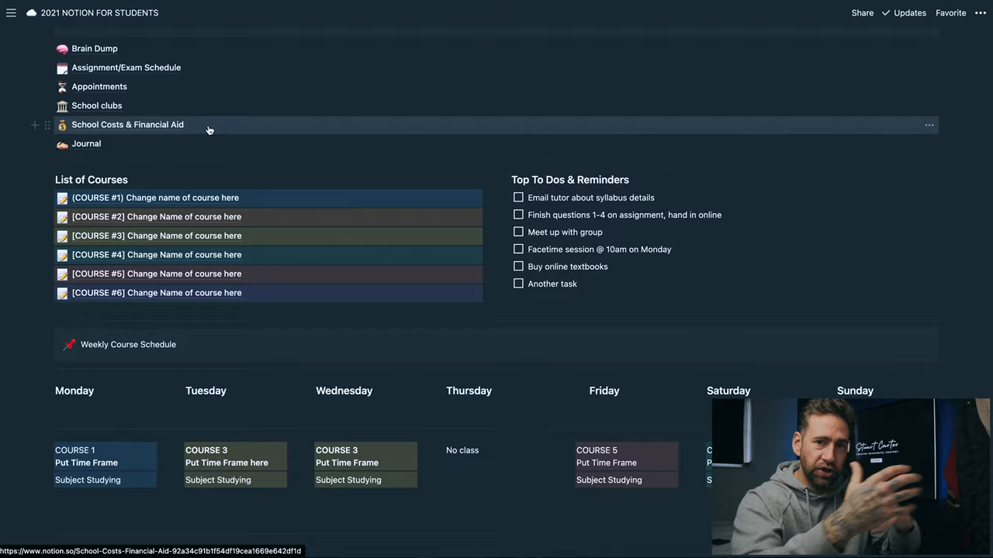
{"action": "scroll", "scroll_direction": "down", "scroll_amount": 3}
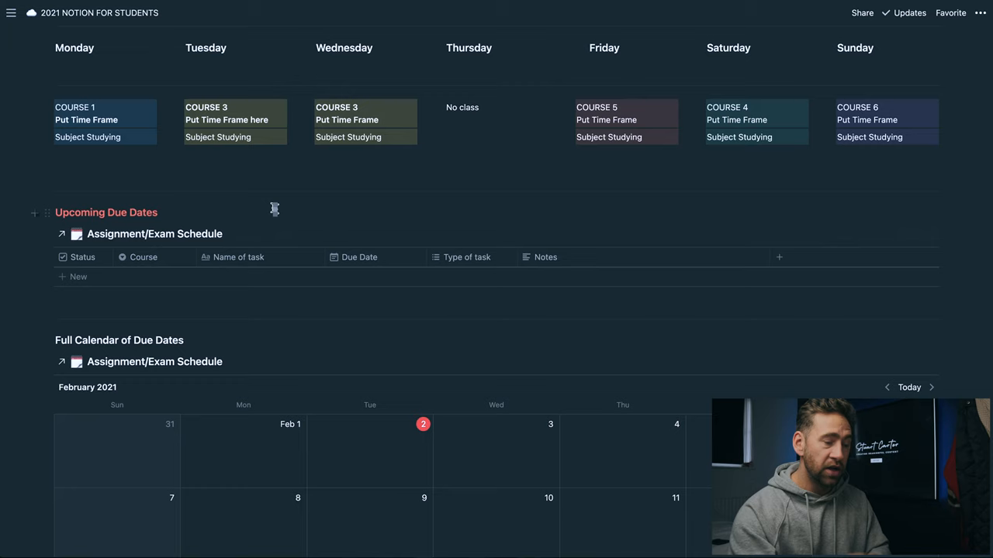
{"action": "scroll", "scroll_direction": "down", "scroll_amount": 3}
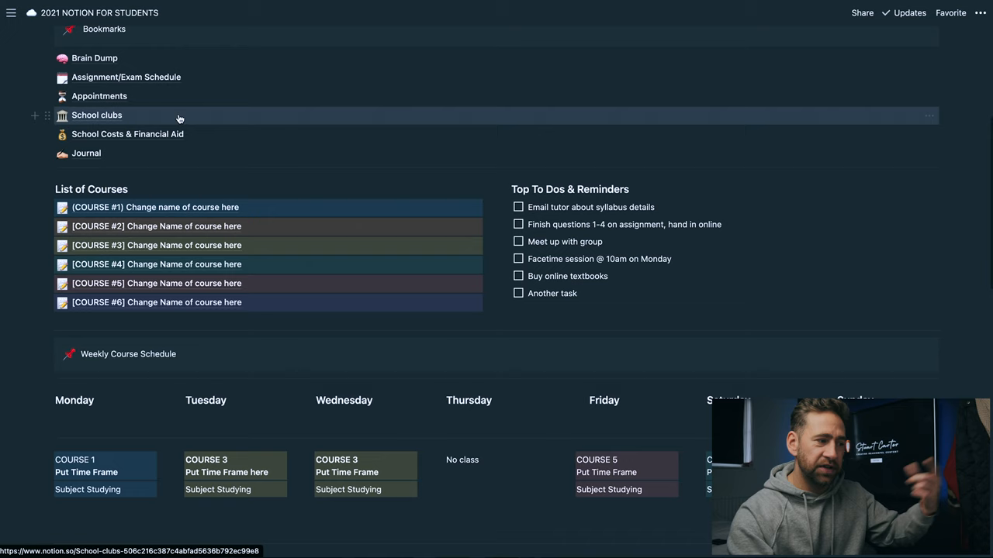
{"action": "scroll", "scroll_direction": "down", "scroll_amount": 3}
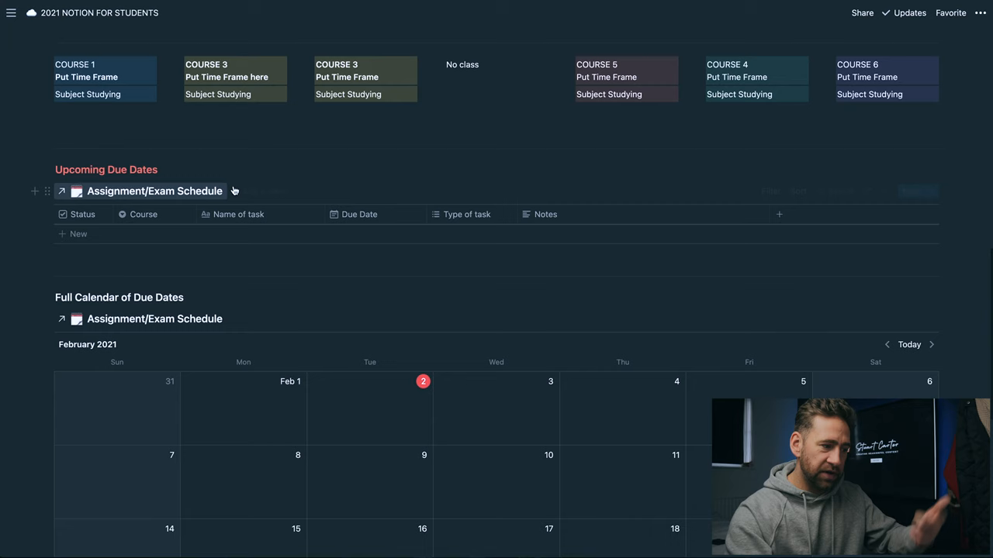
{"action": "scroll", "scroll_direction": "down", "scroll_amount": 3}
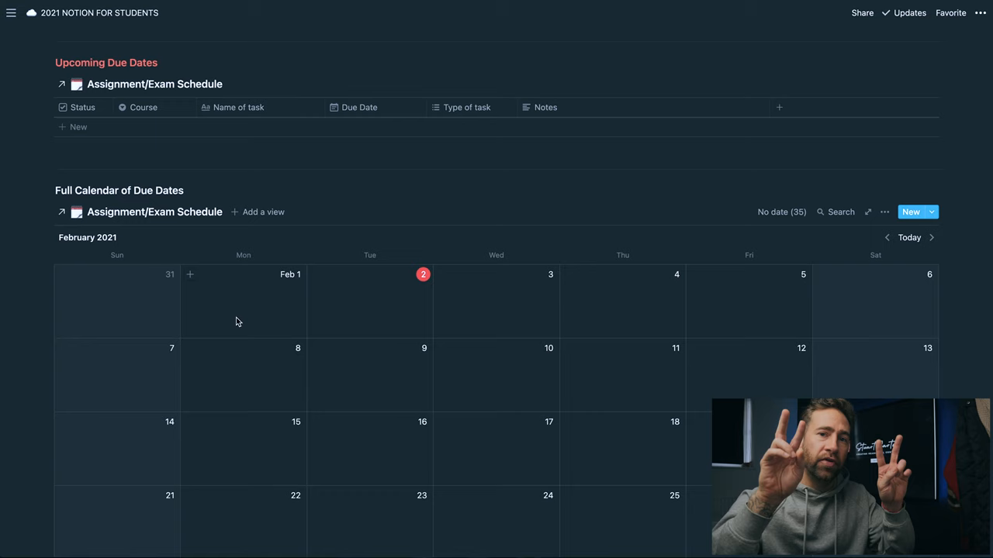
{"action": "scroll", "scroll_direction": "down", "scroll_amount": 3}
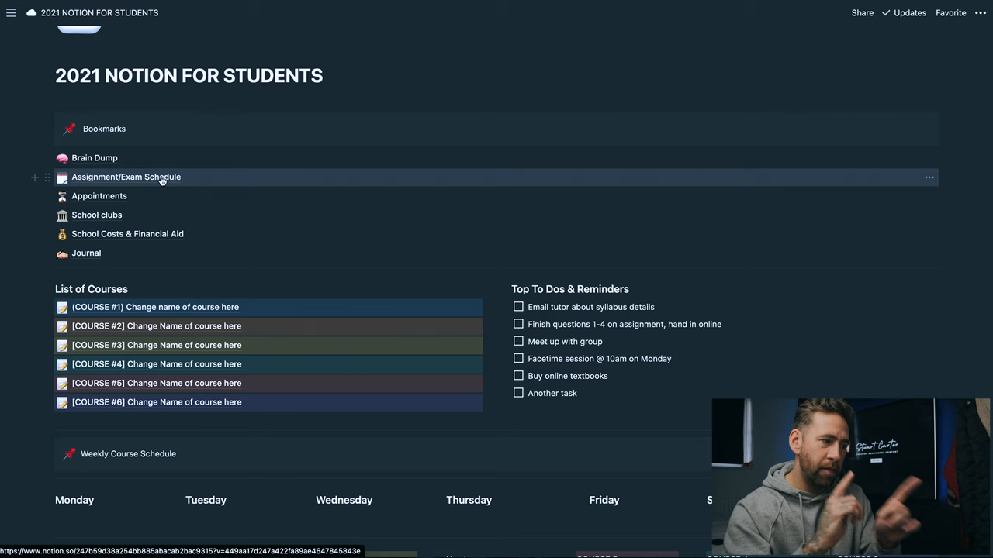
{"action": "left_click", "coordinate": [99, 195]}
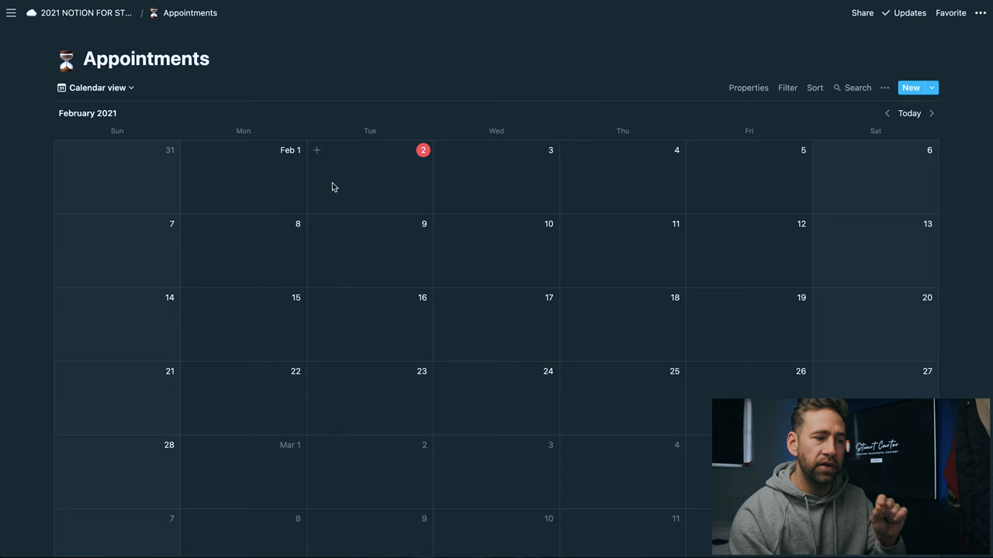
{"action": "mouse_move", "coordinate": [310, 186]}
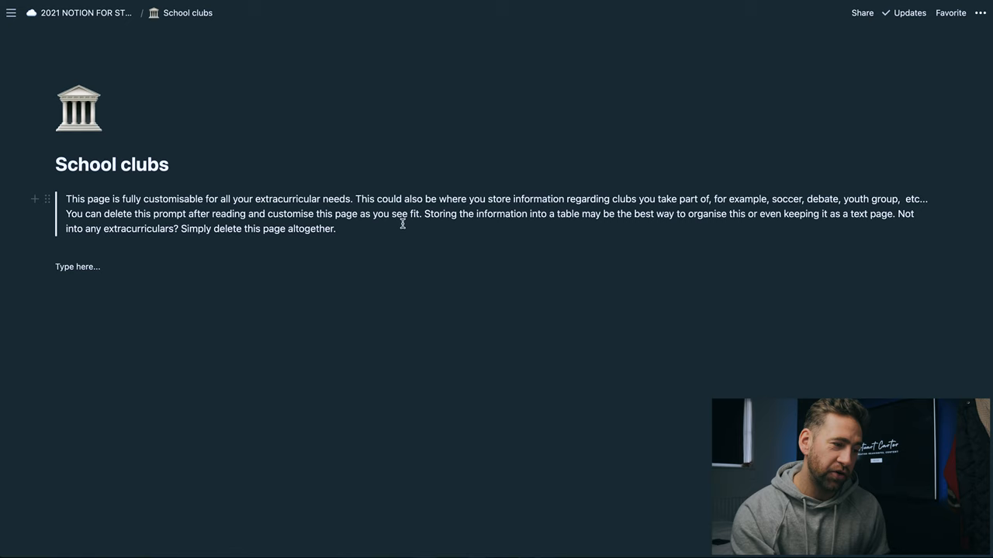
{"action": "mouse_move", "coordinate": [446, 236]}
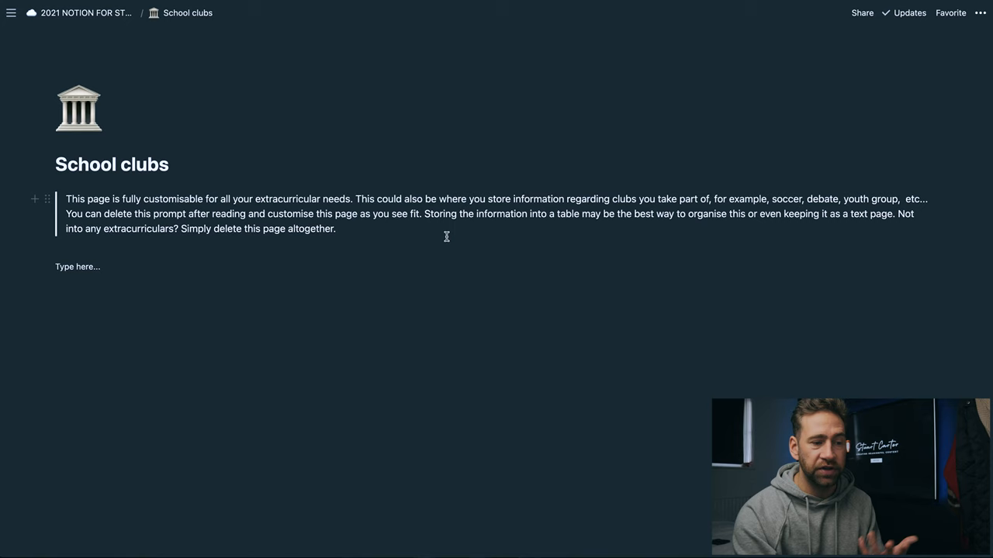
{"action": "mouse_move", "coordinate": [393, 235]}
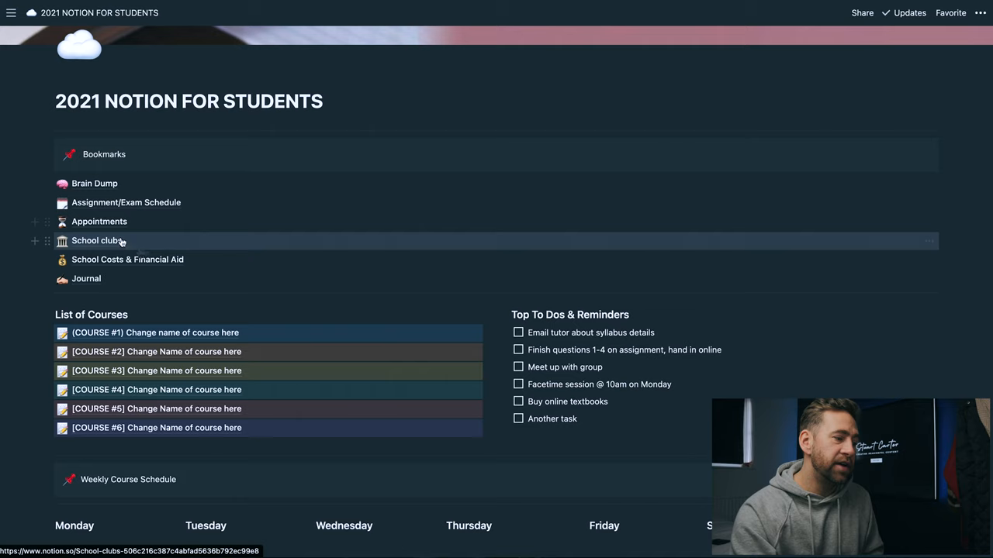
- Open School Costs & Financial Aid, set a cost item's silo to Classes, and scroll
{"action": "left_click", "coordinate": [127, 259]}
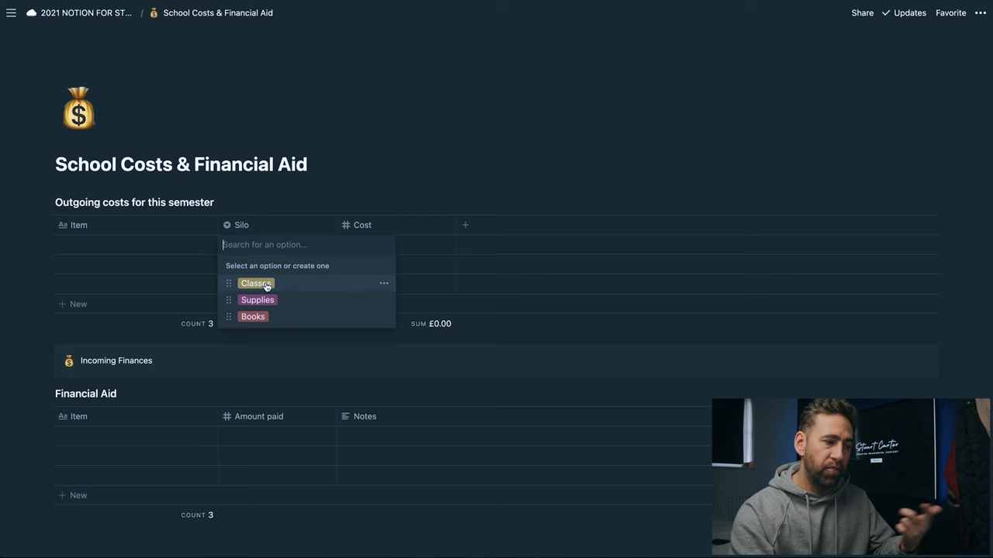
{"action": "left_click", "coordinate": [345, 174]}
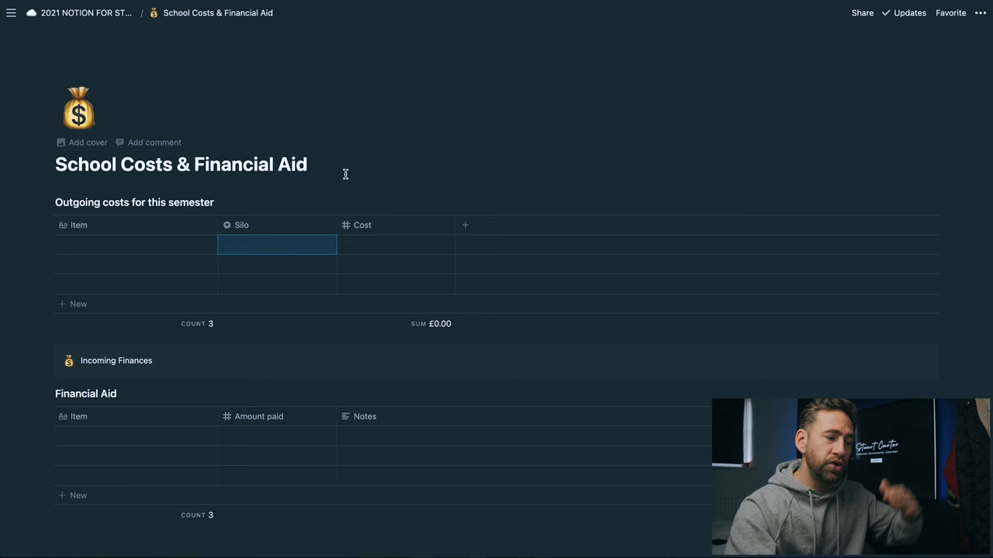
{"action": "scroll", "scroll_direction": "down", "scroll_amount": 3}
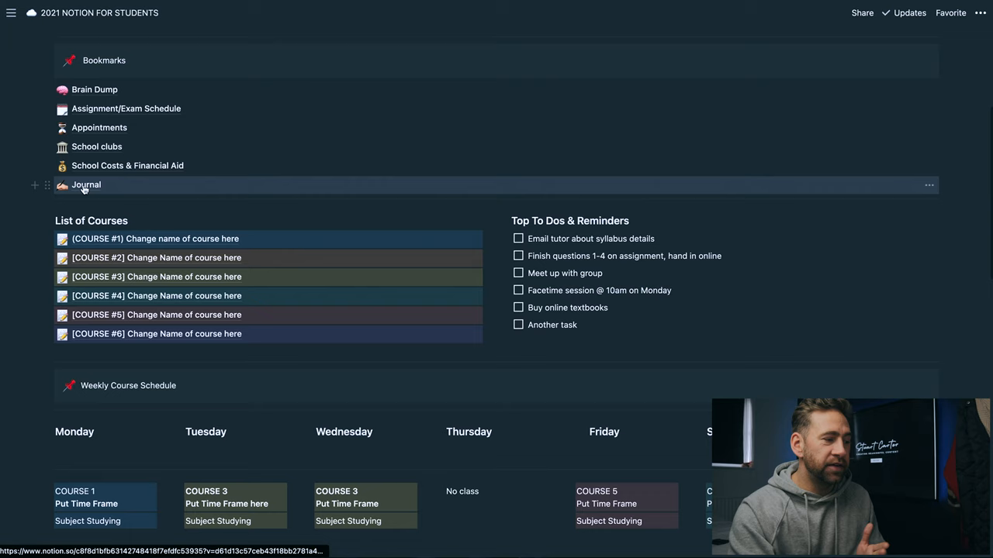
- Open the Journal bookmark to see its empty All Entries database
{"action": "left_click", "coordinate": [86, 184]}
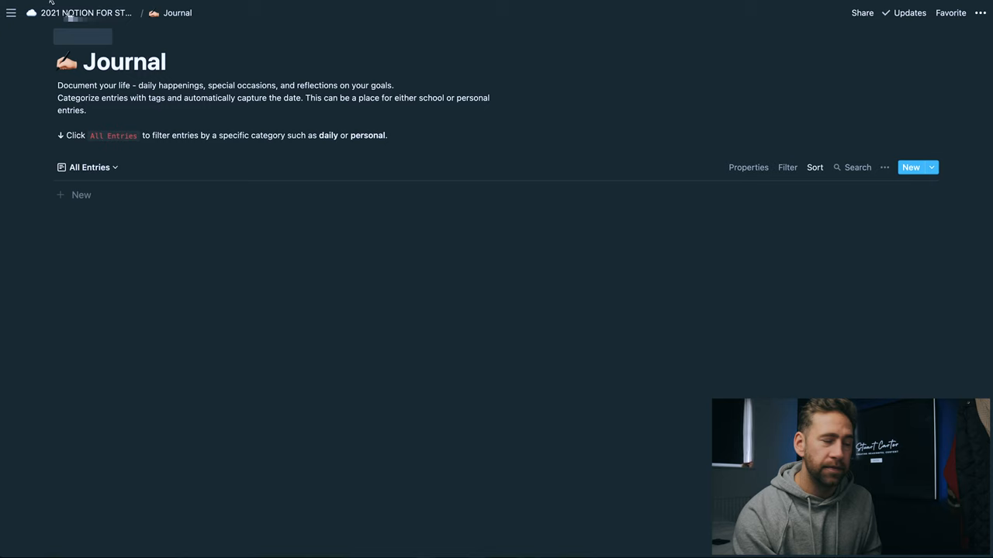
- Go back to the dashboard and open the (COURSE #1) course page
{"action": "left_click", "coordinate": [99, 12]}
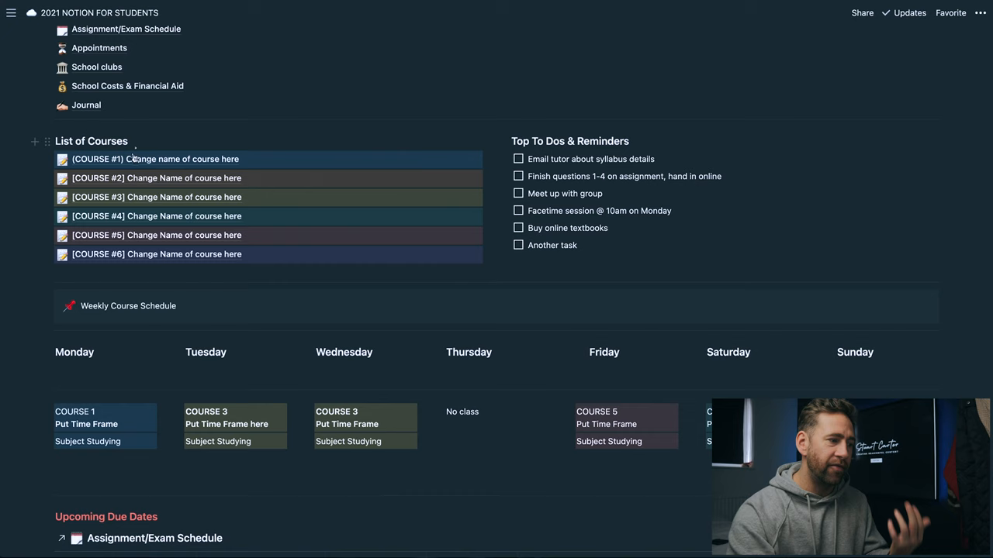
{"action": "mouse_move", "coordinate": [156, 178]}
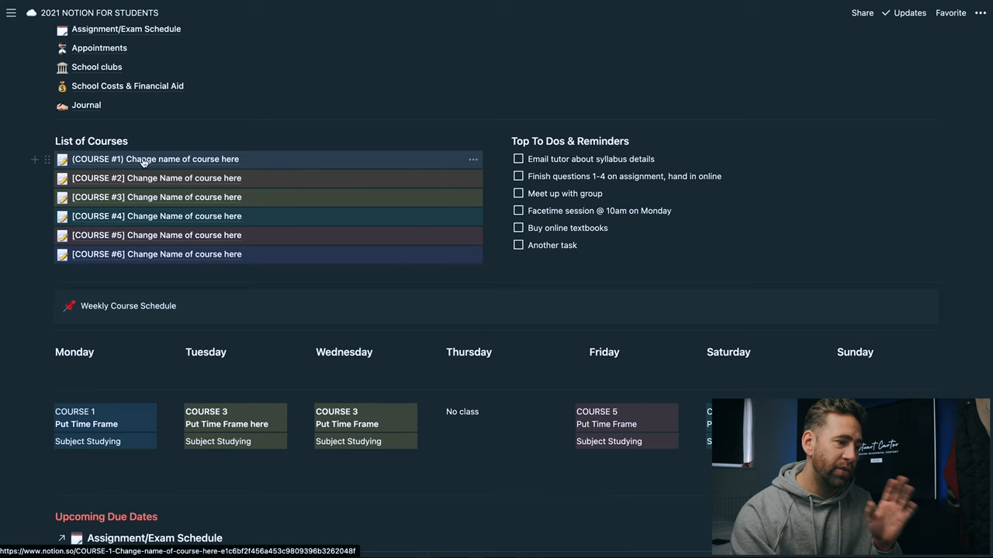
{"action": "left_click", "coordinate": [155, 159]}
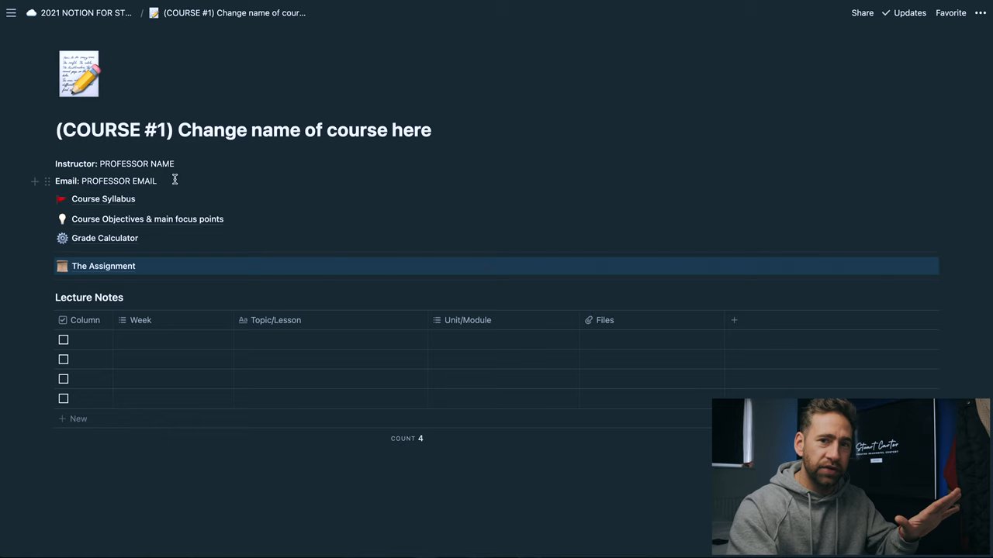
{"action": "left_click", "coordinate": [103, 199]}
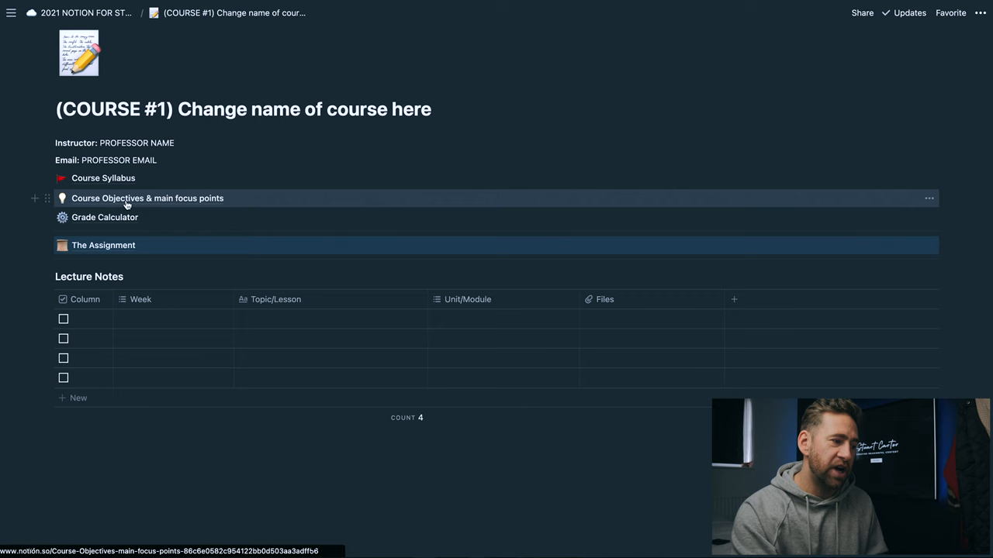
{"action": "left_click", "coordinate": [146, 197]}
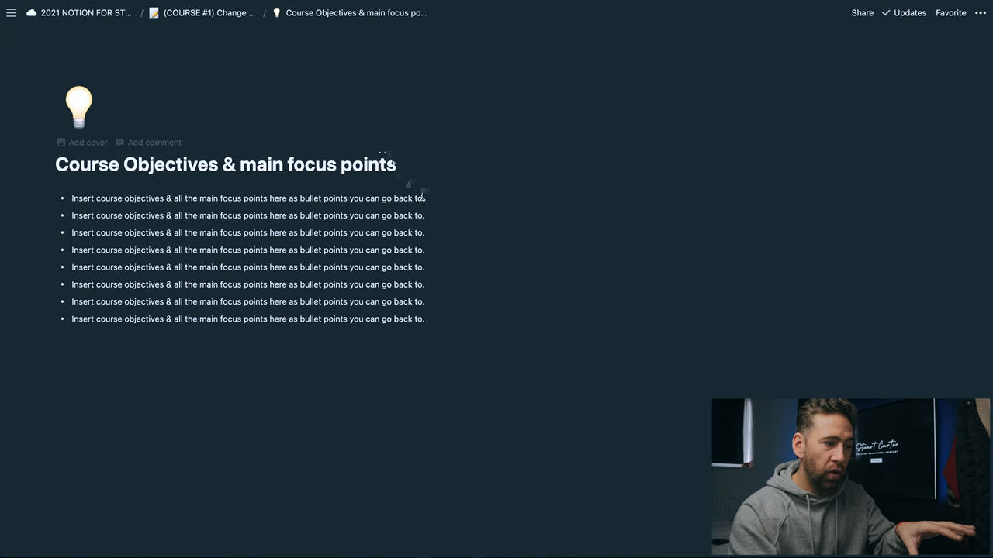
{"action": "mouse_move", "coordinate": [354, 121]}
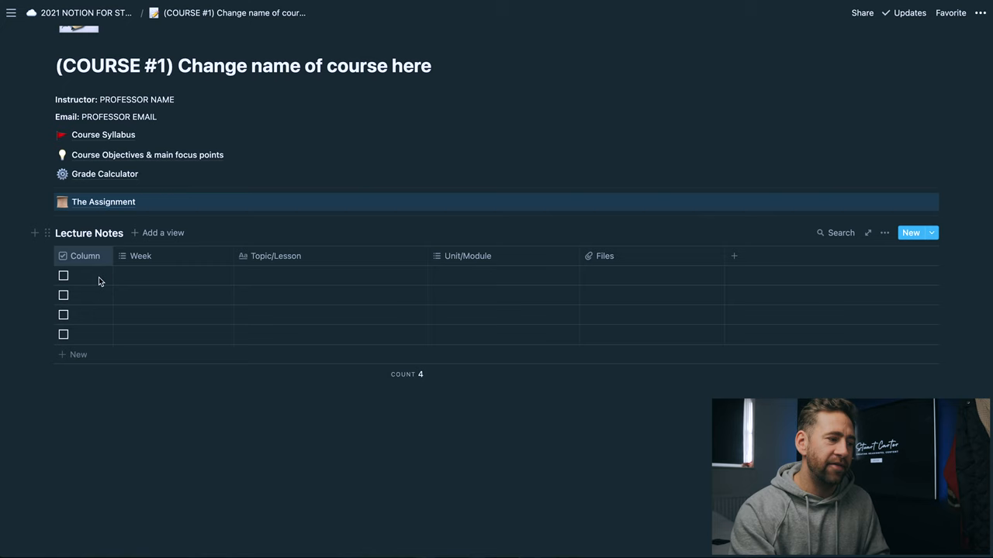
{"action": "mouse_move", "coordinate": [479, 282]}
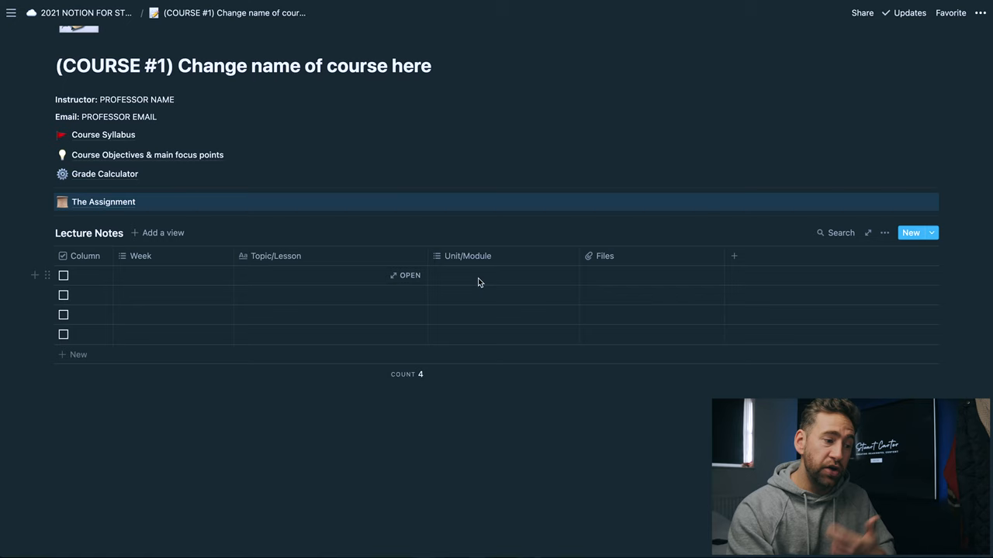
{"action": "left_click", "coordinate": [651, 275]}
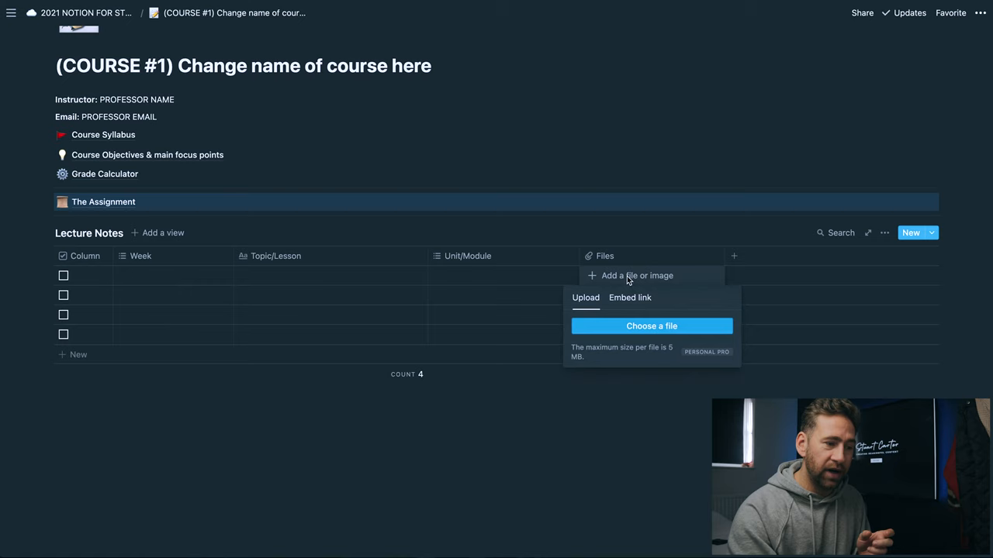
{"action": "left_click", "coordinate": [601, 427]}
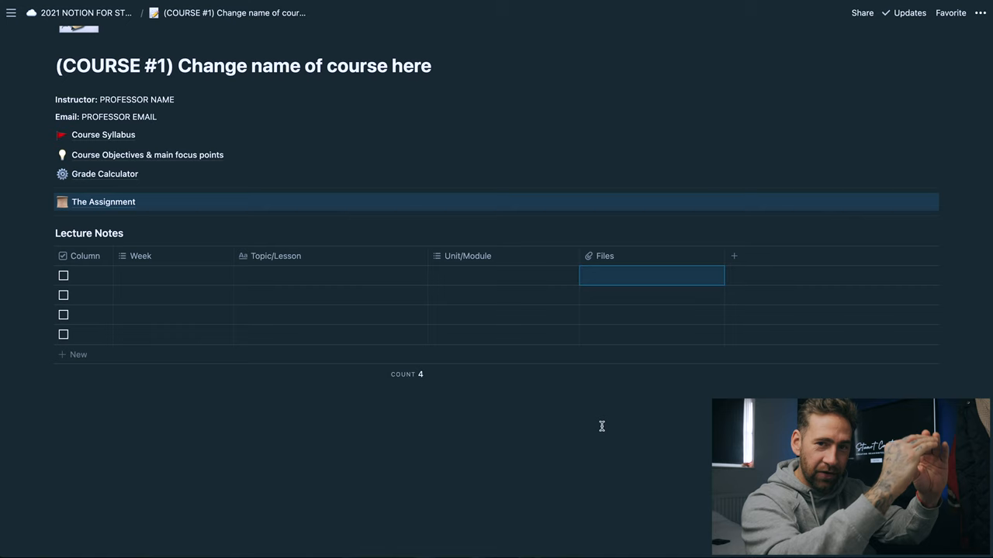
{"action": "mouse_move", "coordinate": [88, 208]}
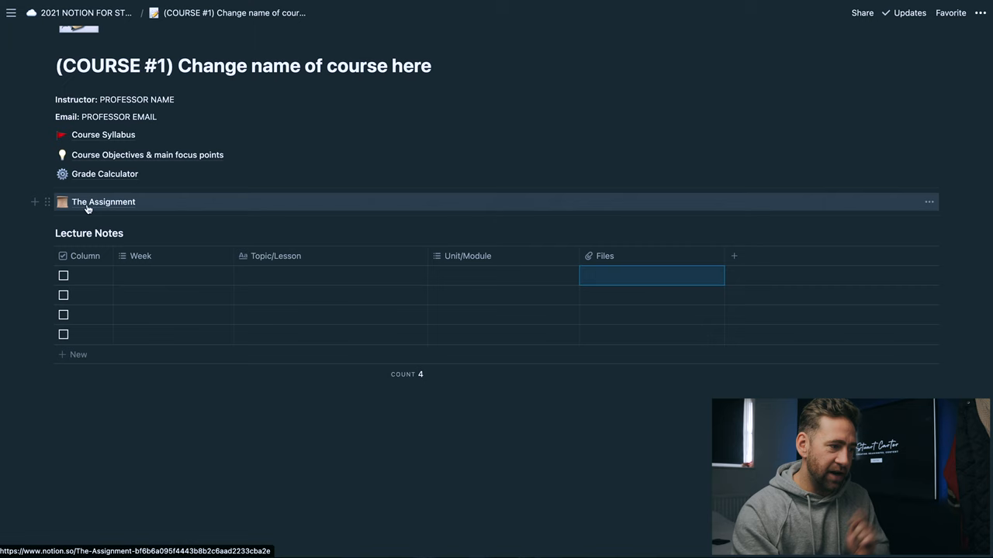
- View The Assignment page, then go back to 2021 NOTION FOR STUDENTS
{"action": "left_click", "coordinate": [103, 201]}
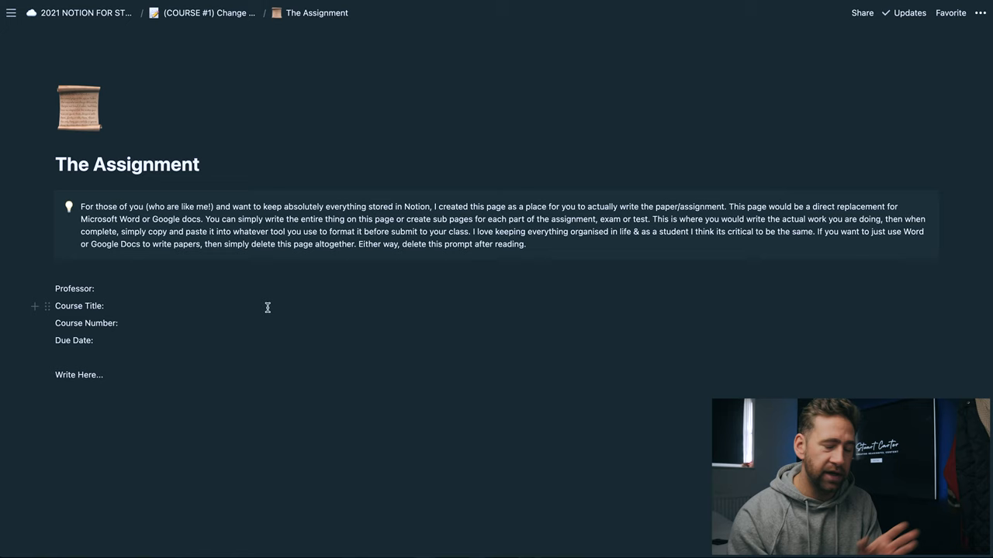
{"action": "left_click", "coordinate": [86, 12]}
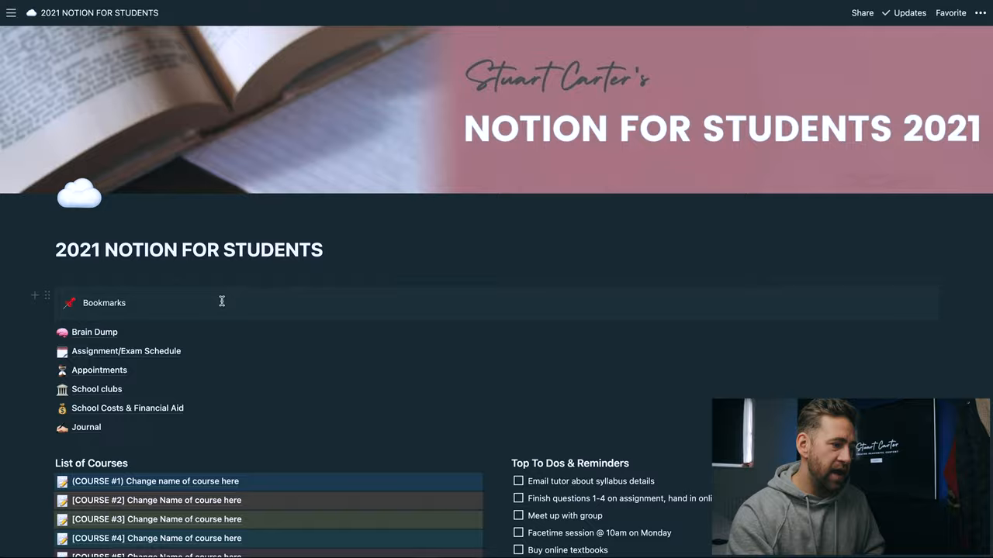
{"action": "scroll", "scroll_direction": "down", "scroll_amount": 3}
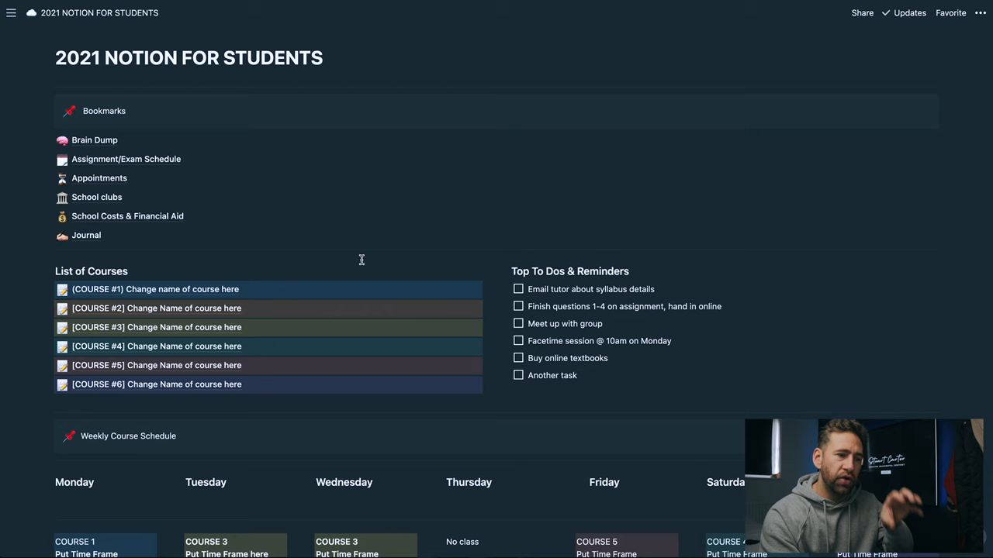
{"action": "scroll", "scroll_direction": "down", "scroll_amount": 3}
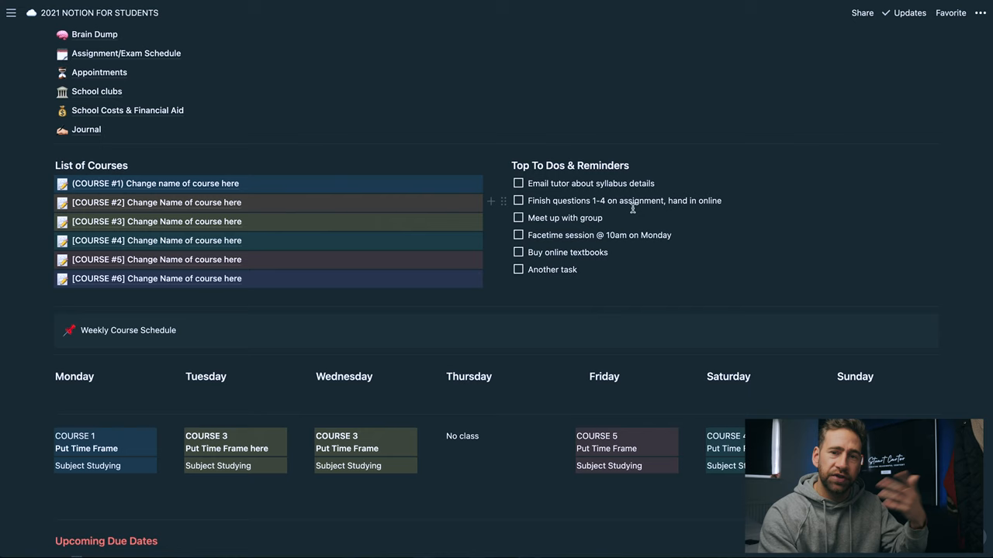
{"action": "scroll", "scroll_direction": "down", "scroll_amount": 3}
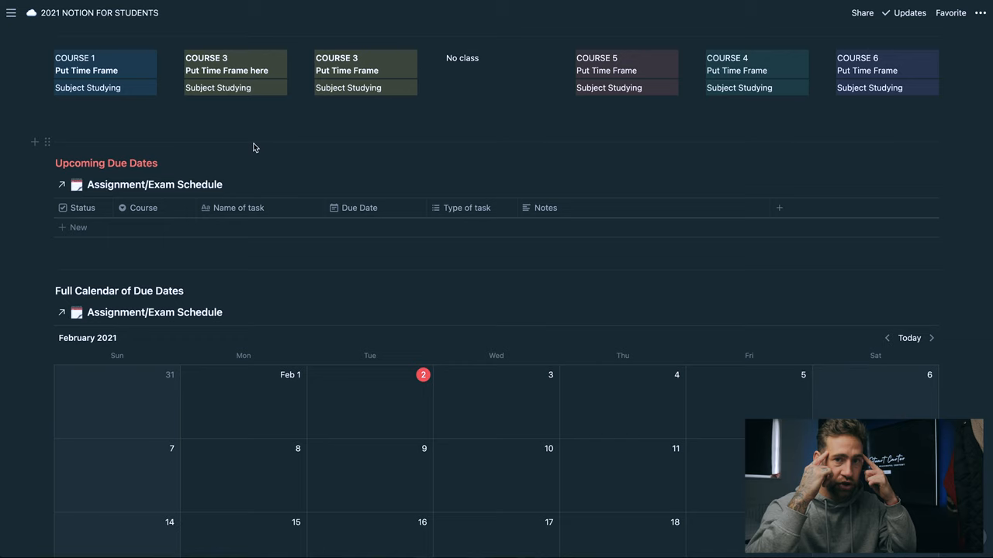
{"action": "scroll", "scroll_direction": "down", "scroll_amount": 3}
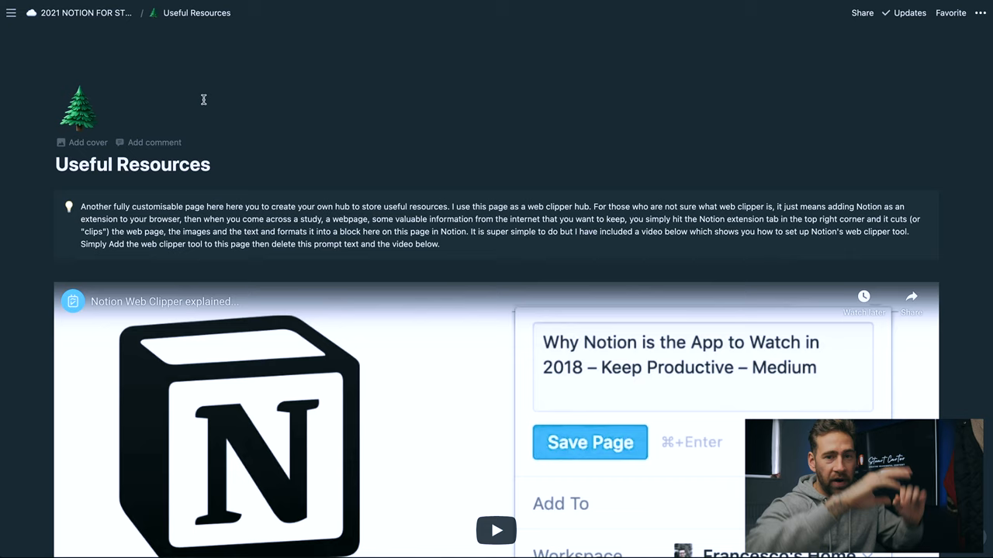
{"action": "left_click", "coordinate": [87, 12]}
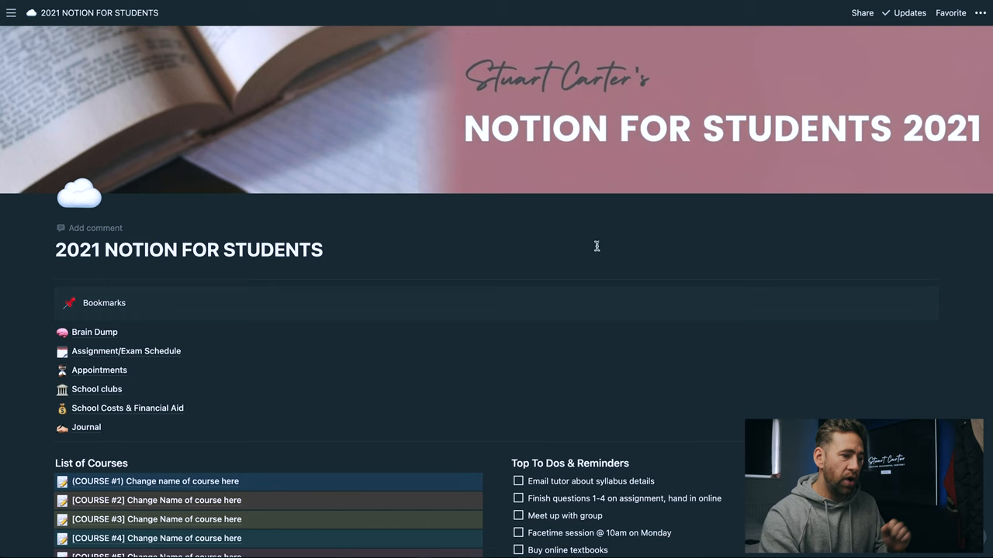